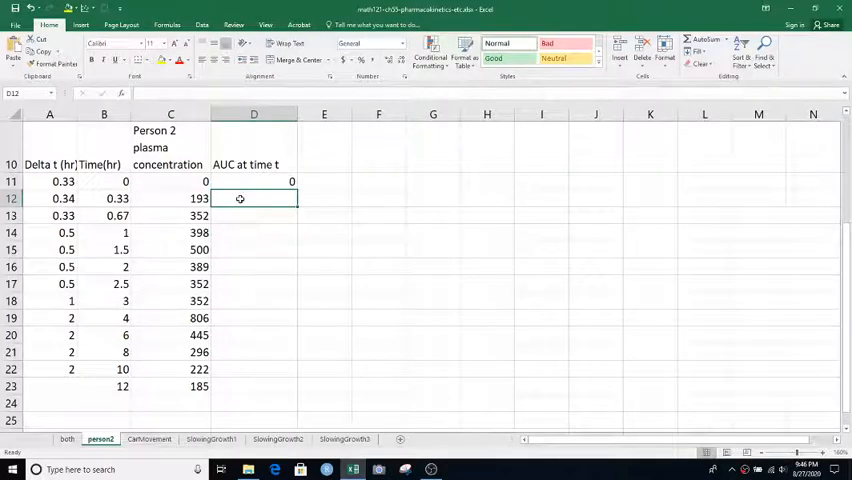
Enter =D11+AVERAGE(C11:C12)*A11 in D12 and fill D12:D23, giving running totals up to 4552.245
type("=D11")
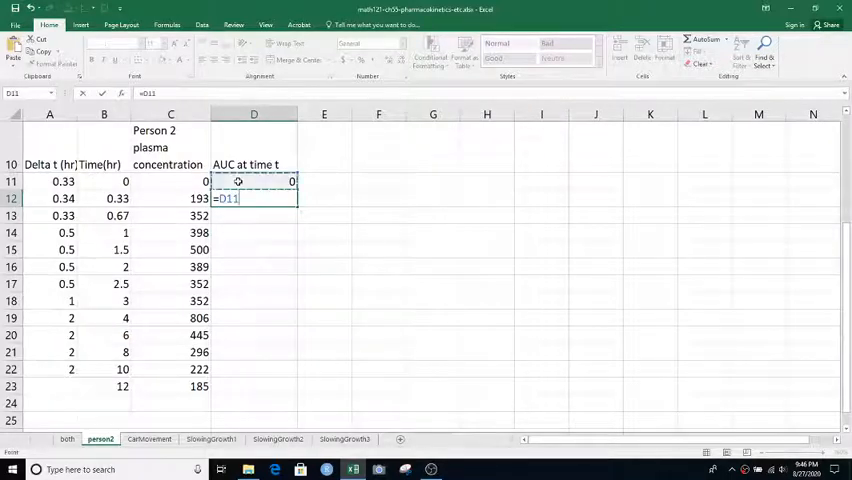
type("+")
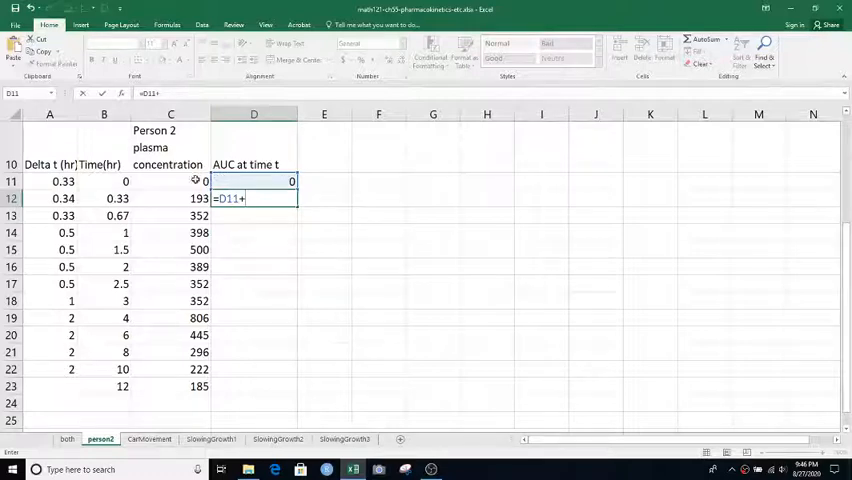
left_click(170, 180)
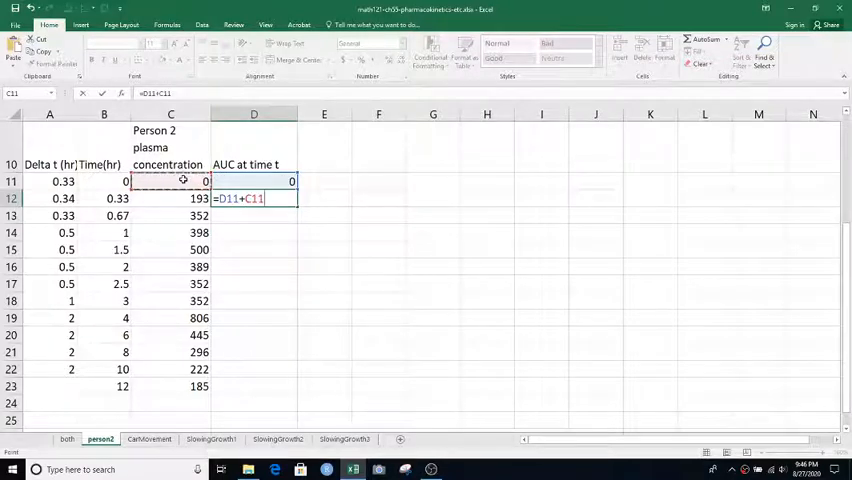
left_click(48, 180)
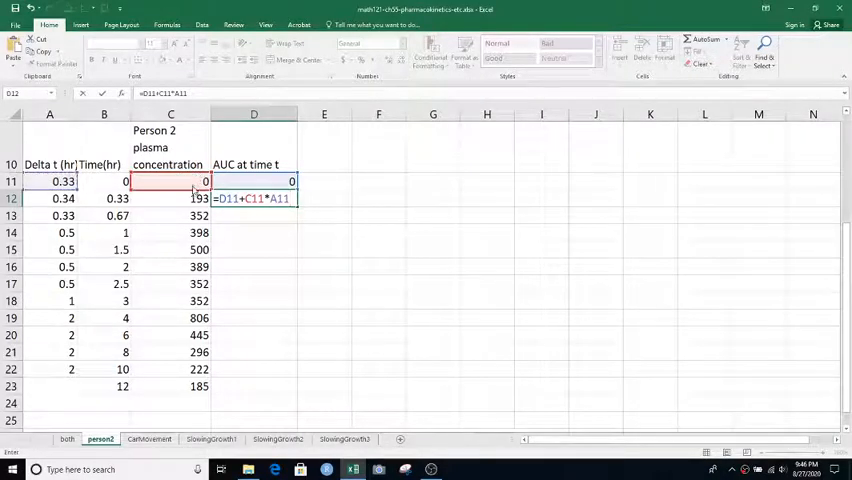
left_click(170, 198)
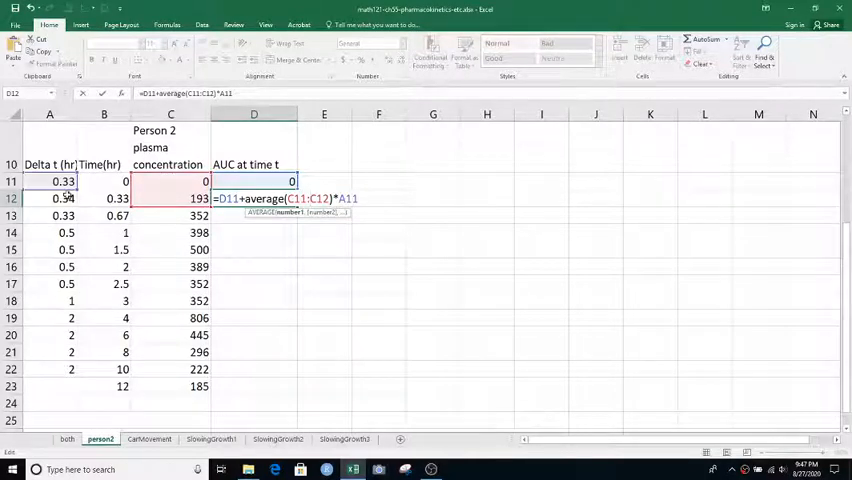
key("Return")
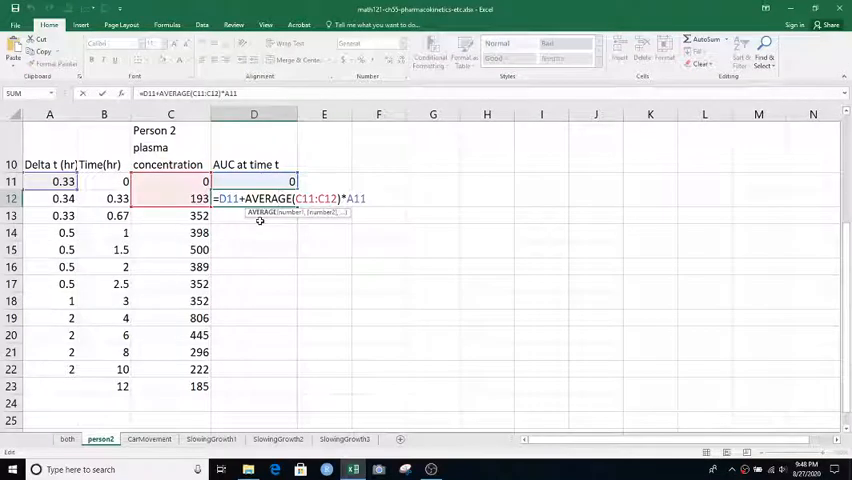
key("Return")
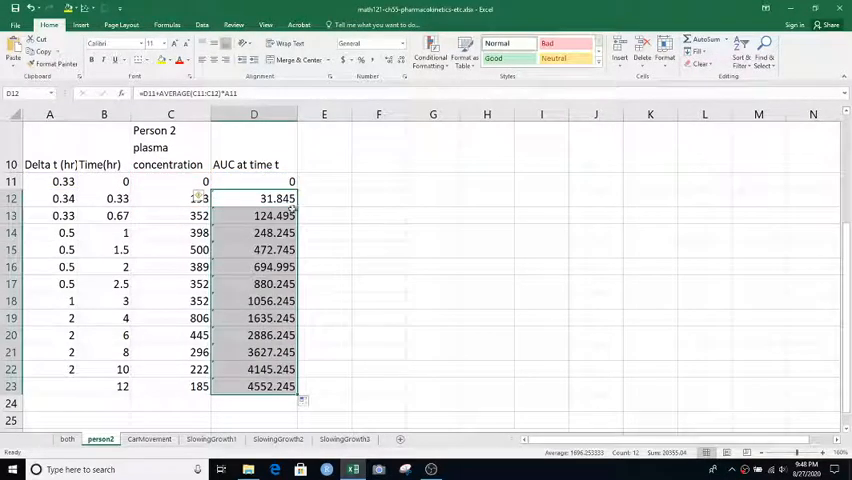
left_click(252, 386)
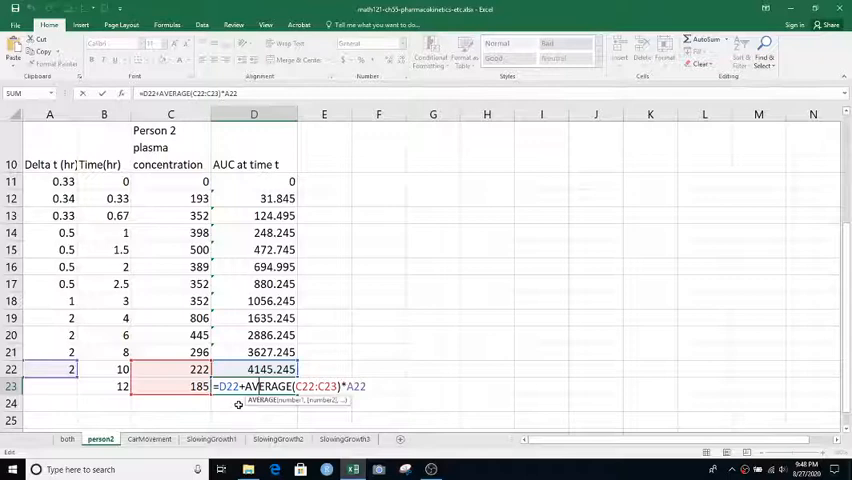
key("Return")
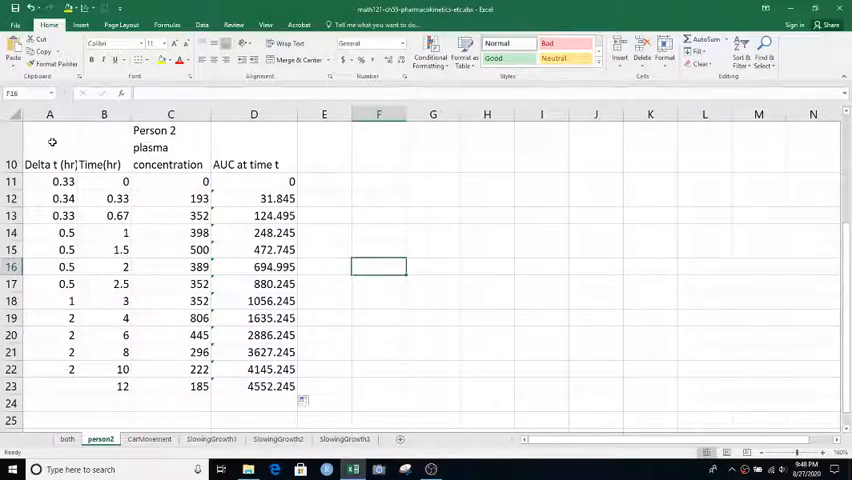
mouse_move(316, 352)
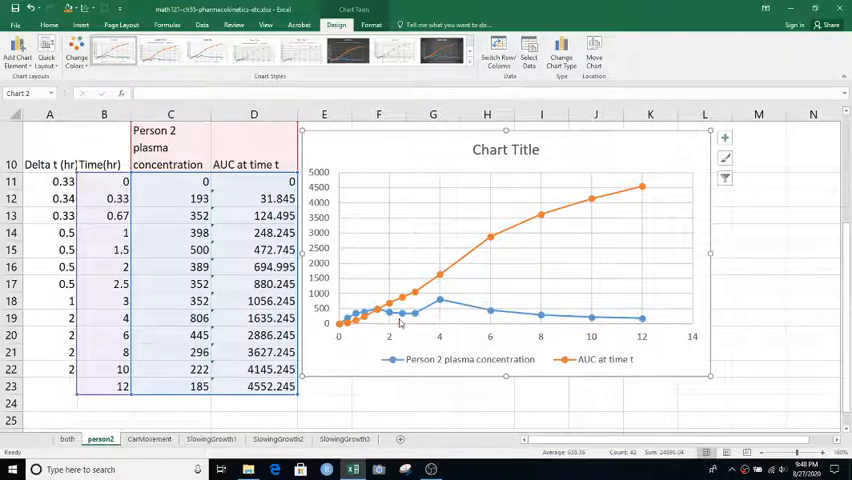
mouse_move(572, 348)
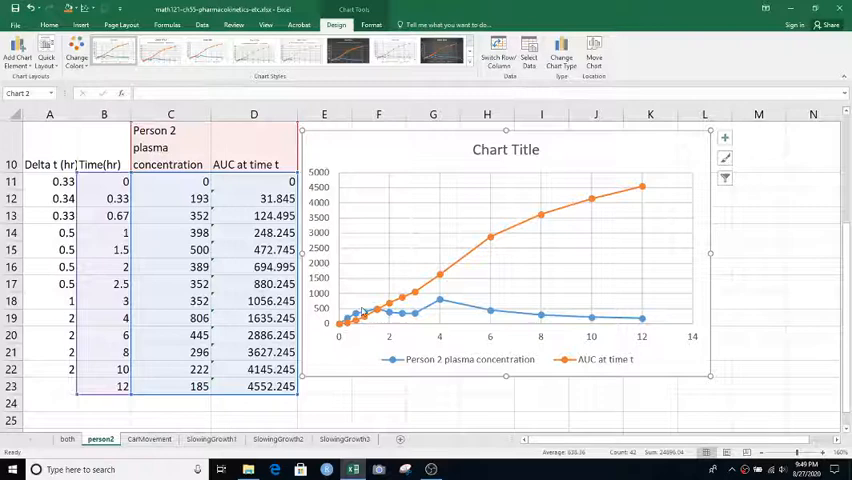
mouse_move(368, 312)
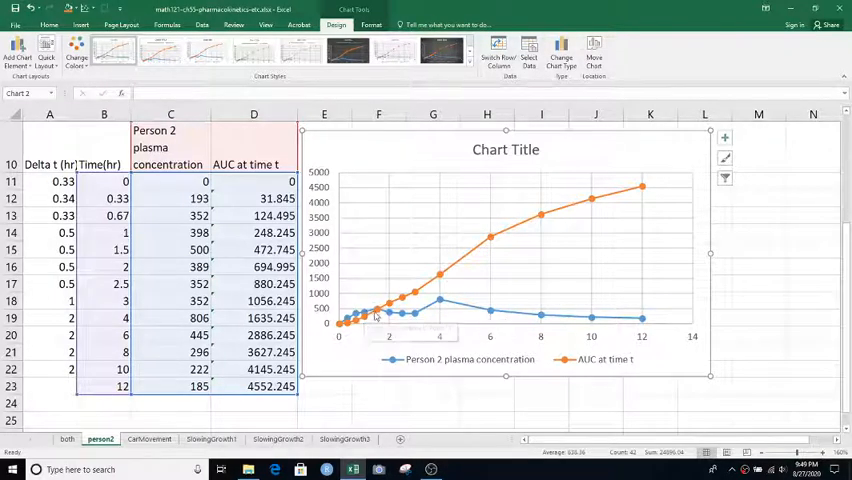
mouse_move(388, 304)
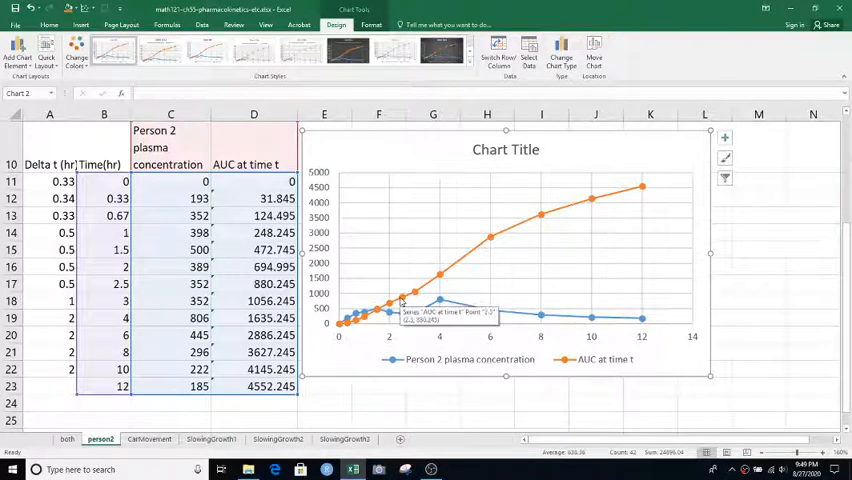
mouse_move(416, 298)
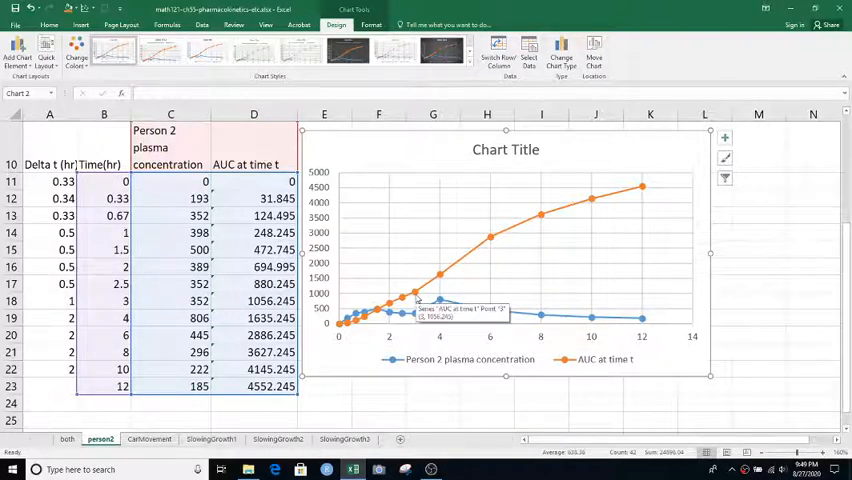
mouse_move(440, 304)
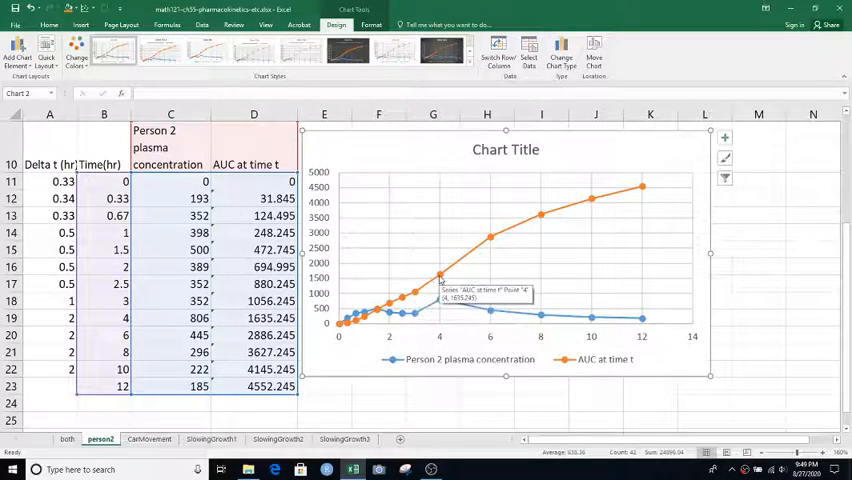
mouse_move(452, 308)
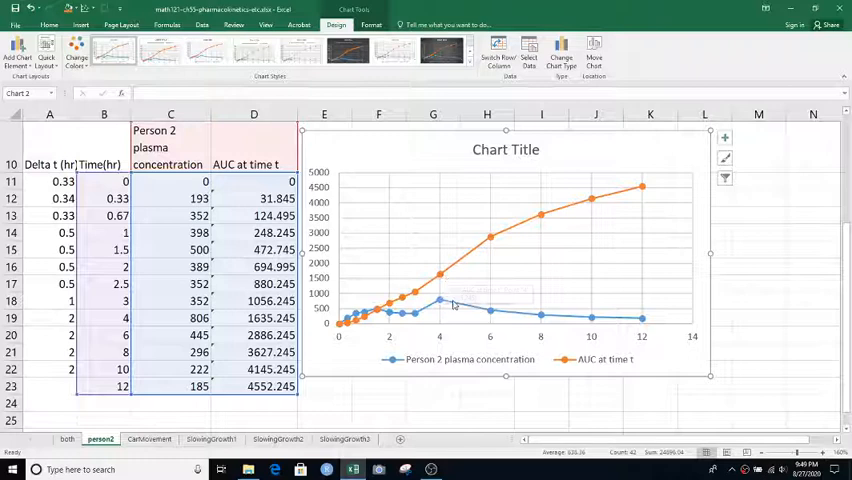
mouse_move(508, 274)
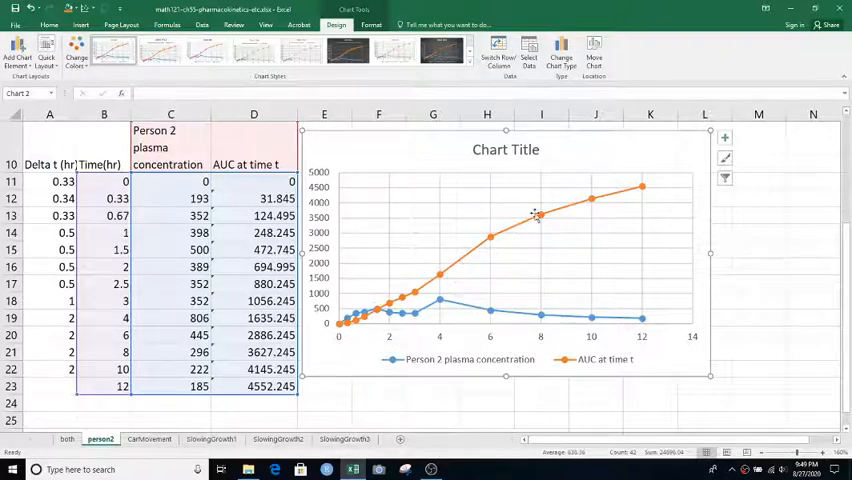
mouse_move(642, 188)
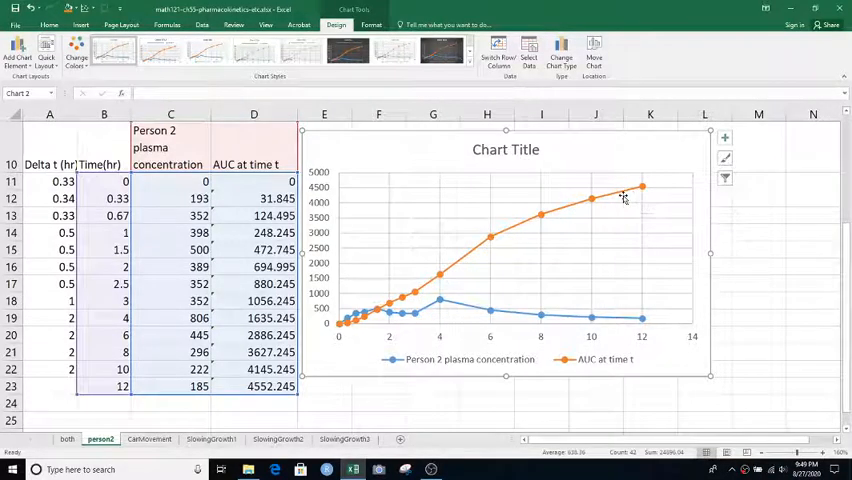
mouse_move(532, 272)
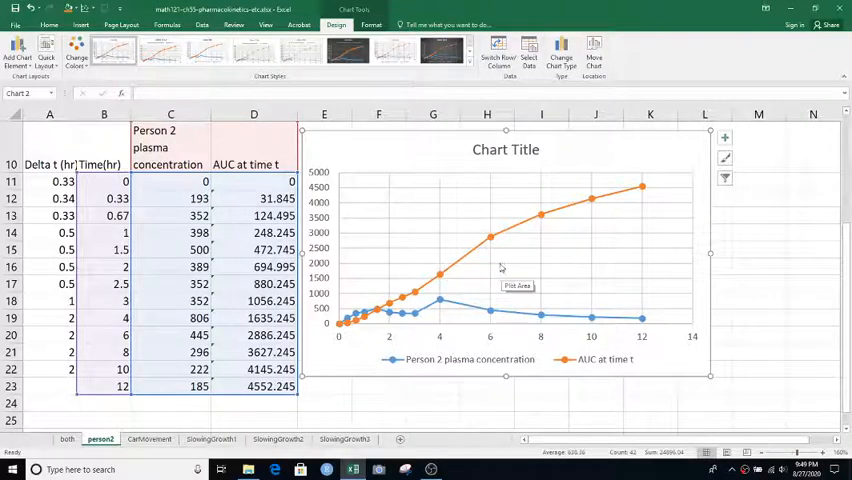
mouse_move(468, 264)
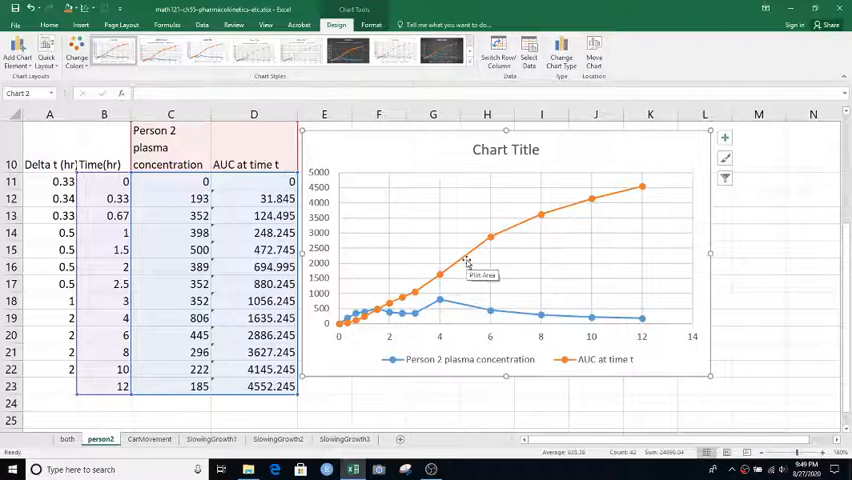
mouse_move(500, 258)
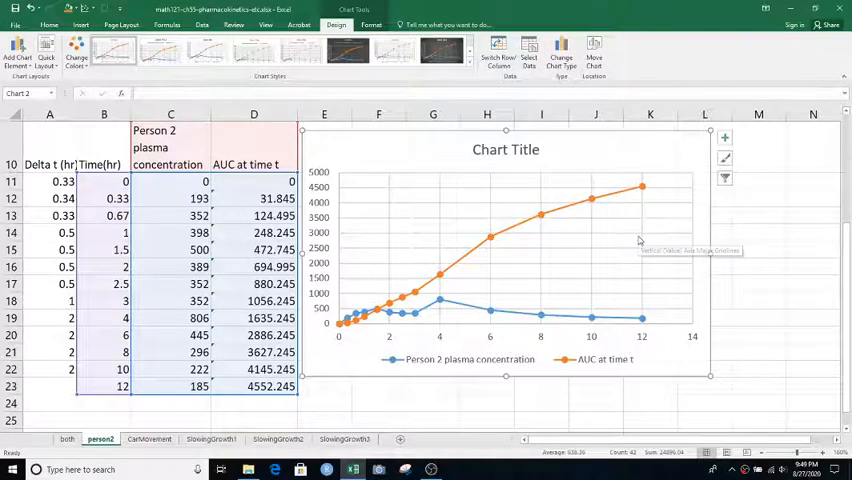
mouse_move(650, 228)
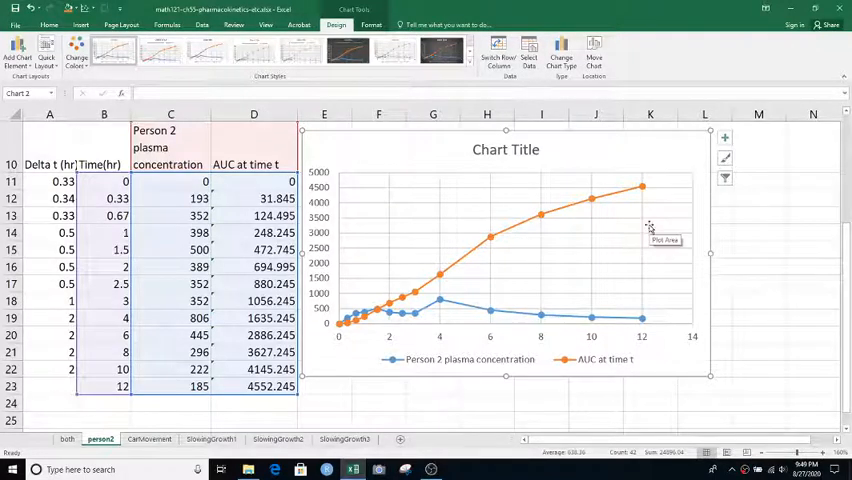
mouse_move(804, 178)
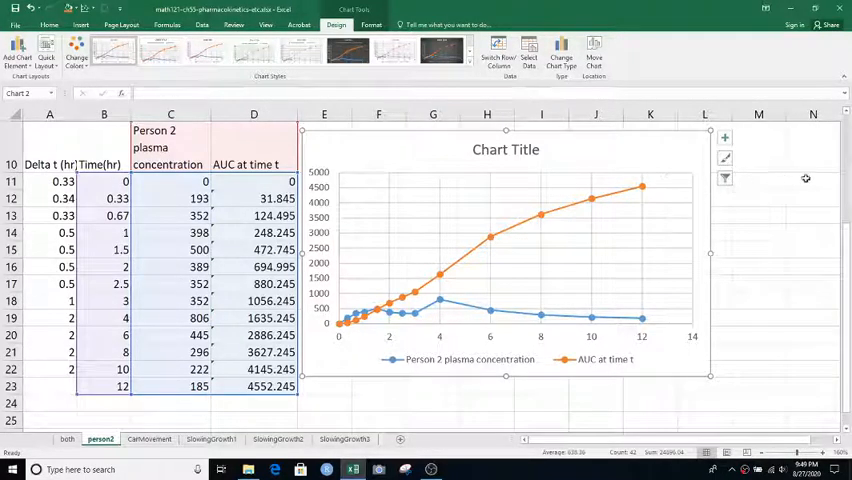
mouse_move(658, 330)
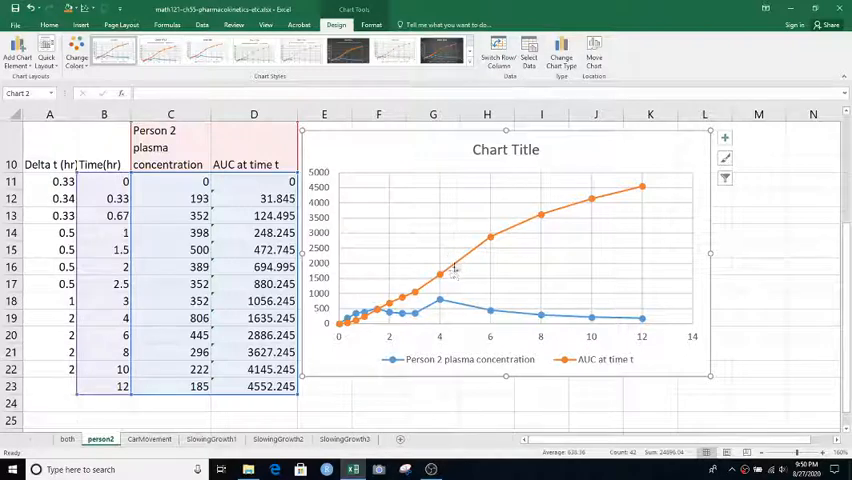
mouse_move(484, 256)
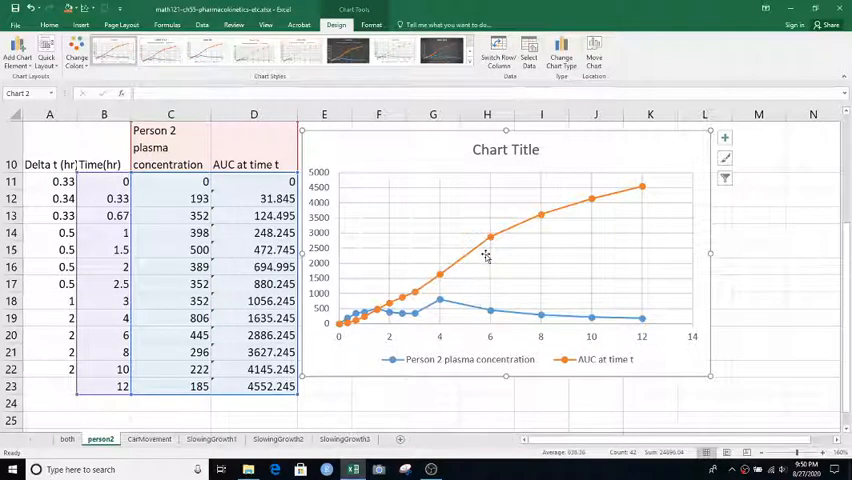
mouse_move(484, 256)
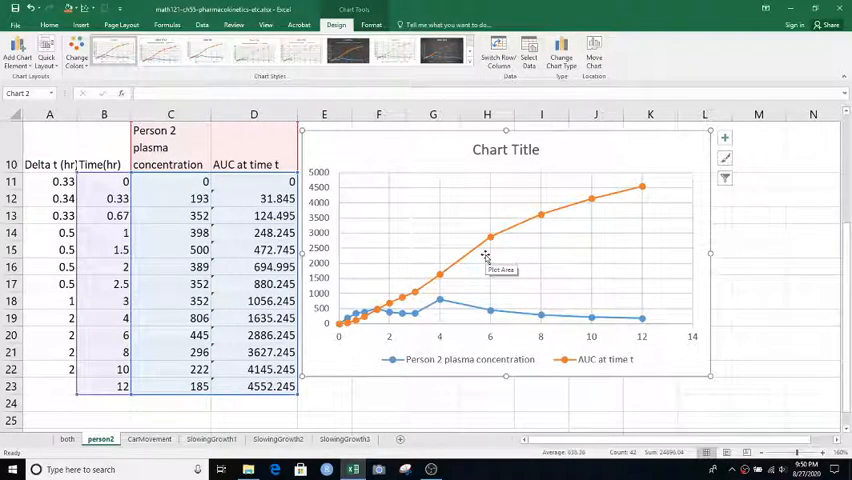
mouse_move(504, 258)
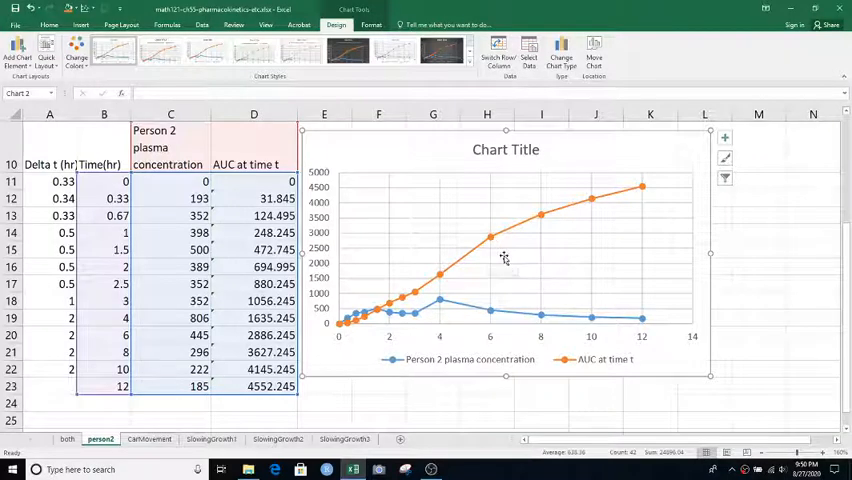
mouse_move(448, 258)
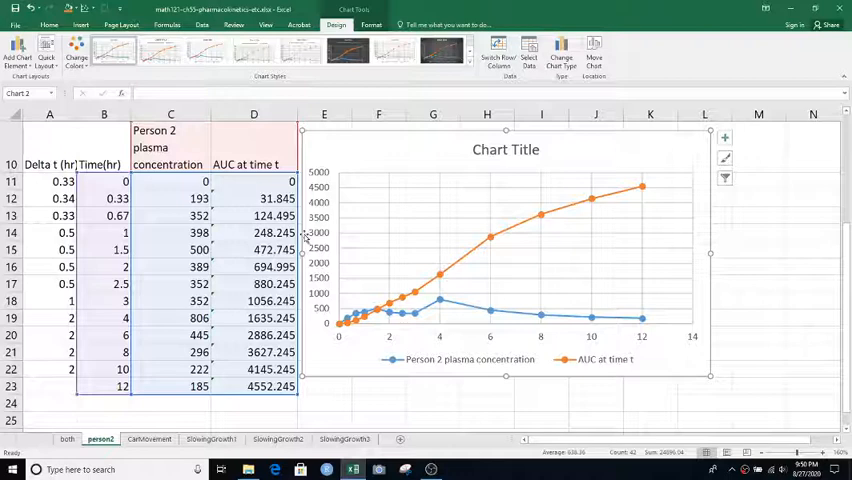
Insert a Scatter with Straight Lines and Markers chart of concentration and AUC versus time
left_click(378, 388)
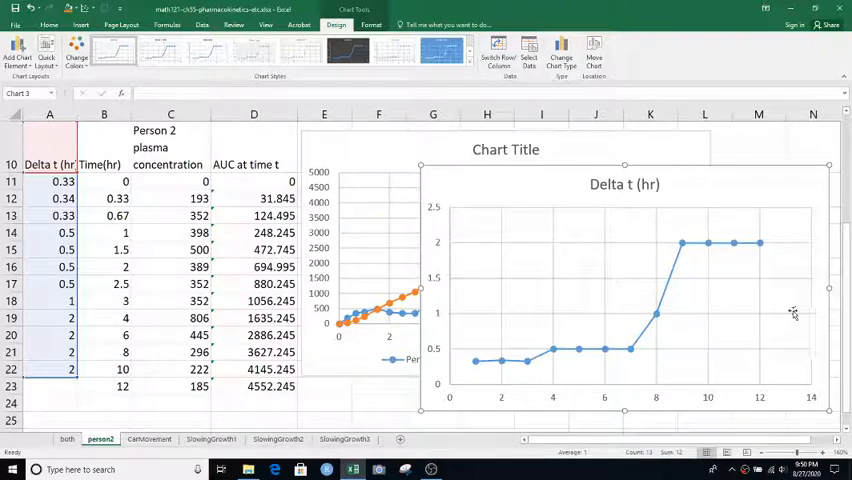
mouse_move(528, 310)
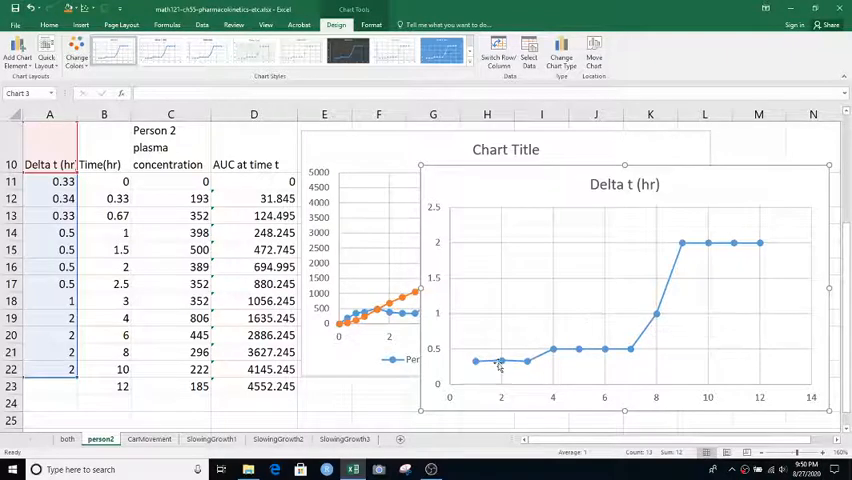
mouse_move(696, 250)
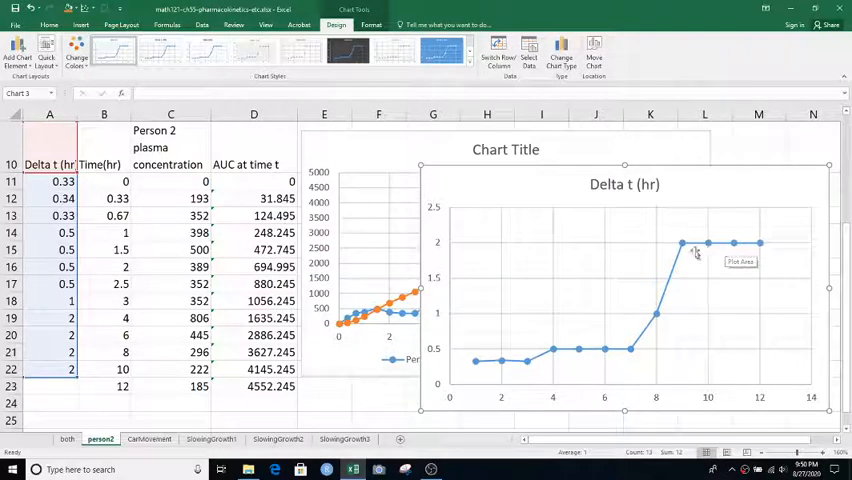
mouse_move(608, 324)
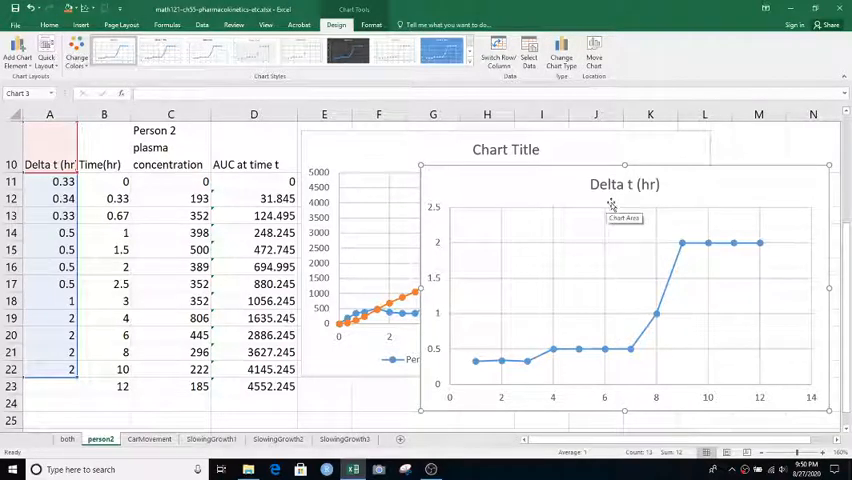
mouse_move(600, 268)
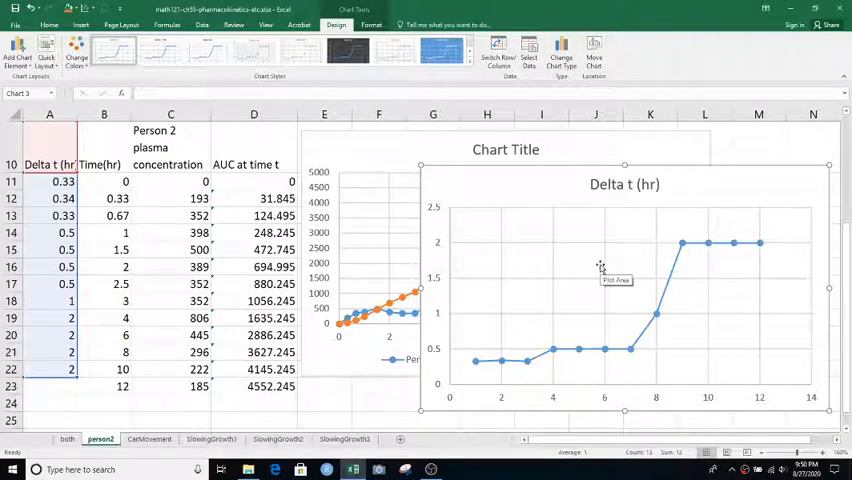
mouse_move(590, 268)
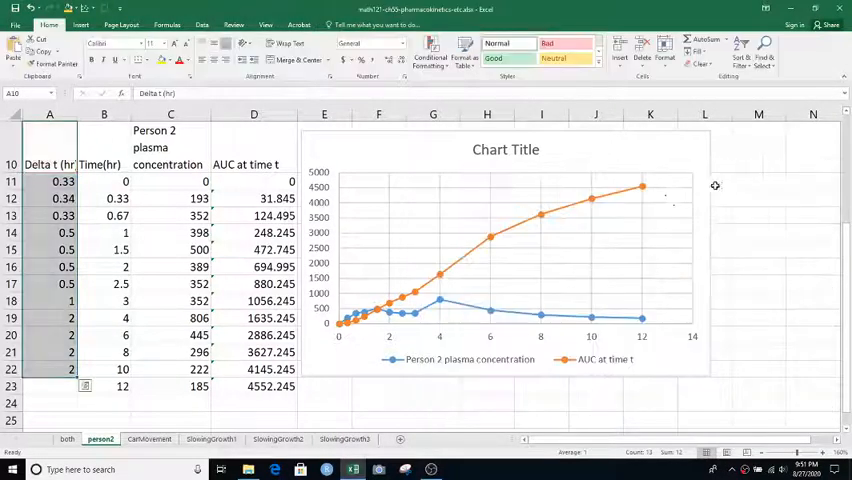
mouse_move(540, 212)
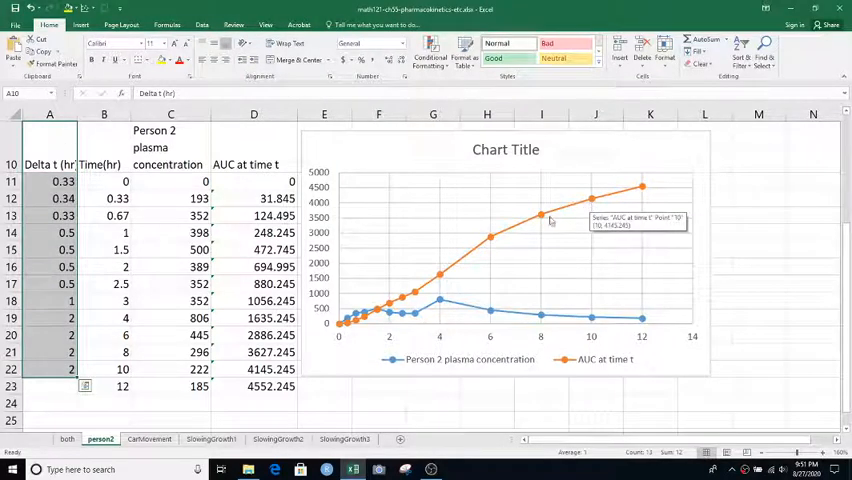
mouse_move(230, 232)
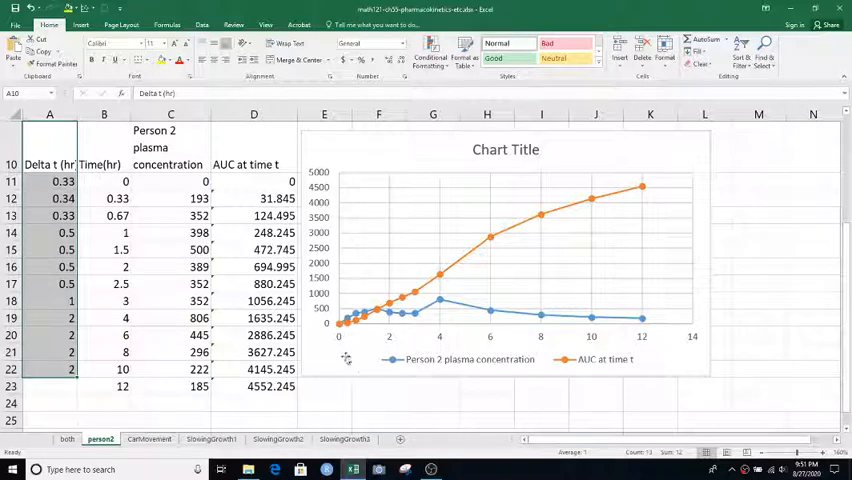
mouse_move(398, 328)
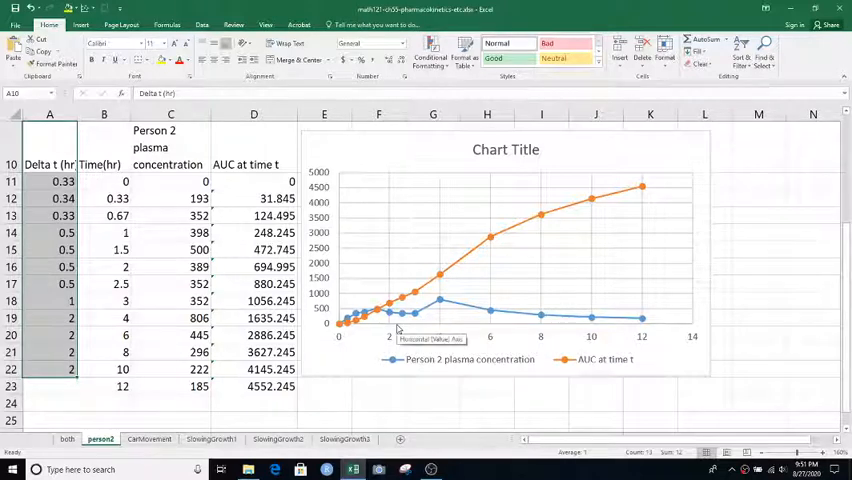